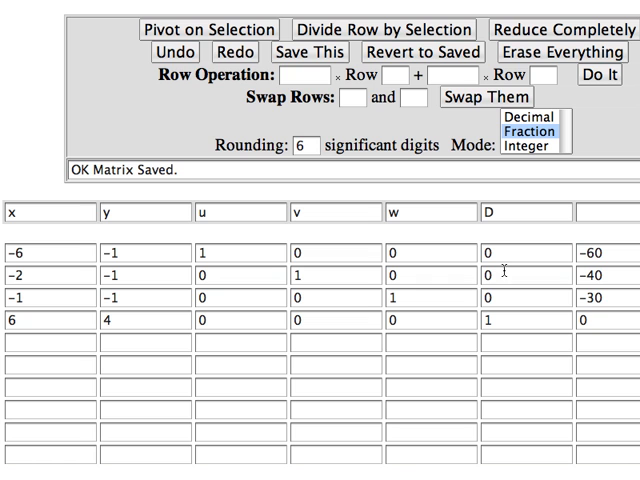
pyautogui.moveTo(536, 352)
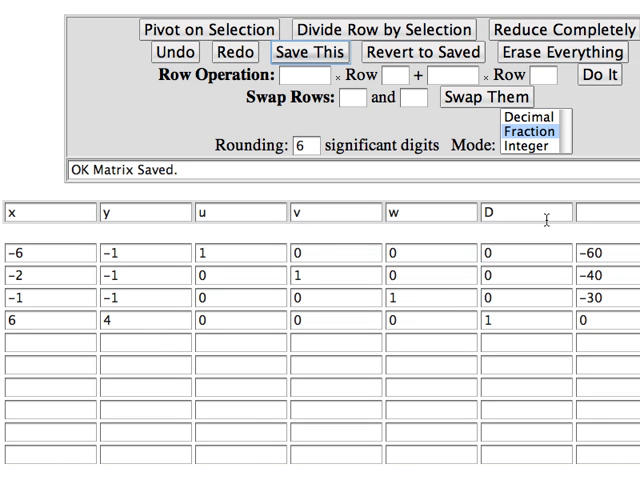
pyautogui.moveTo(68, 222)
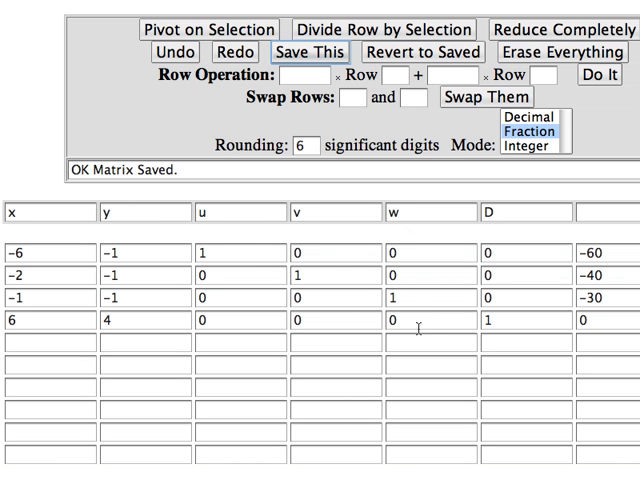
pyautogui.moveTo(510, 208)
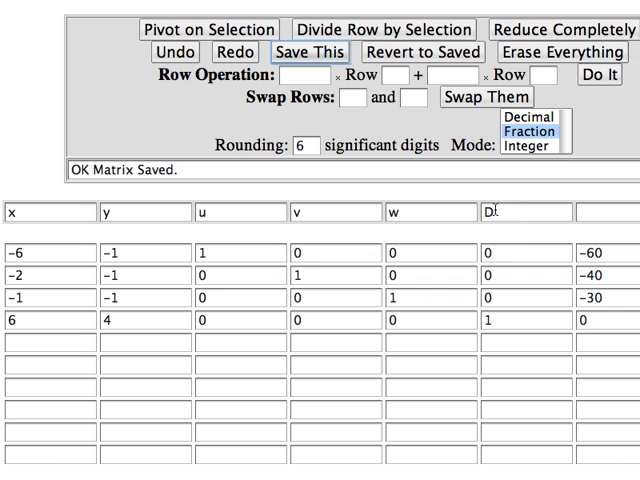
pyautogui.moveTo(600, 236)
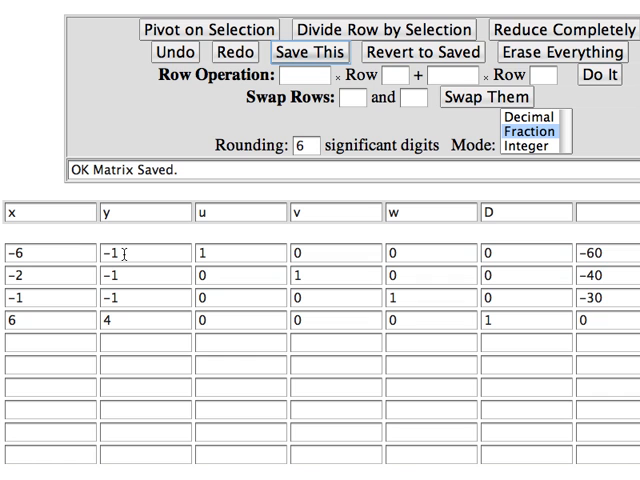
pyautogui.moveTo(580, 256)
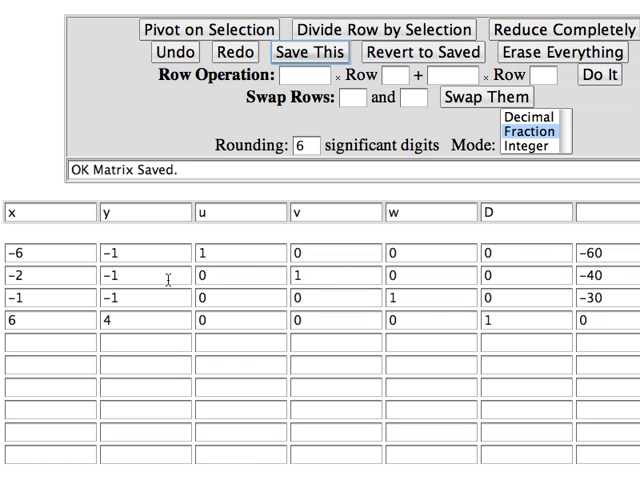
pyautogui.moveTo(106, 312)
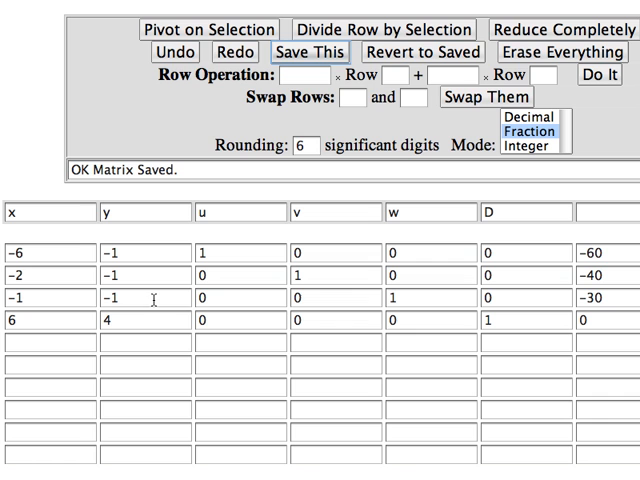
# Step: Select the −1 in row 3 of the y column as the pivot entry
pyautogui.click(144, 298)
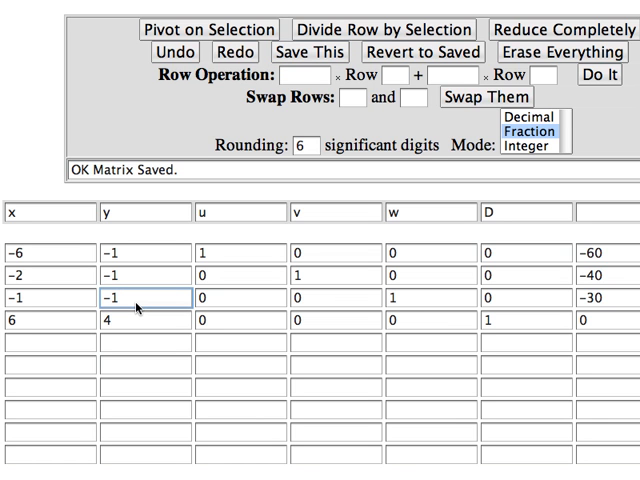
pyautogui.click(130, 296)
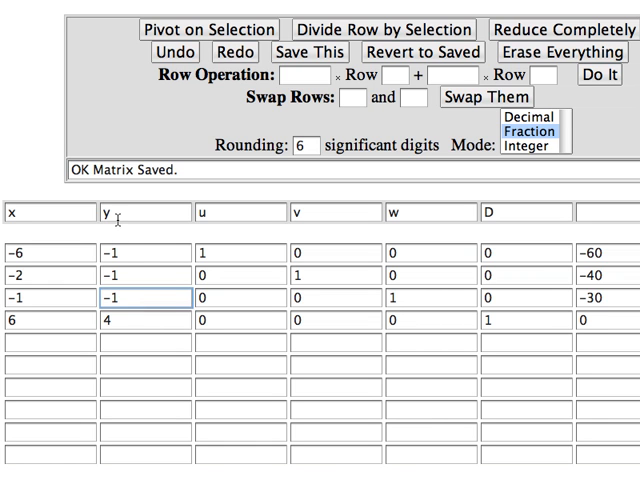
pyautogui.moveTo(196, 116)
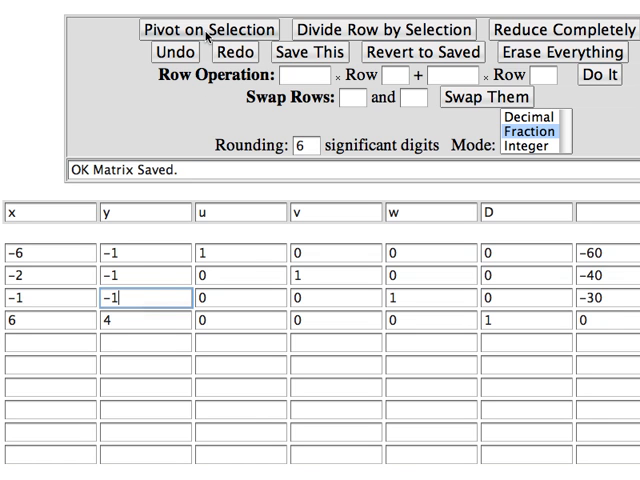
# Step: Pivot on the selected y entry so the bottom row reads 2 0 0 0 4 1 −120
pyautogui.click(216, 28)
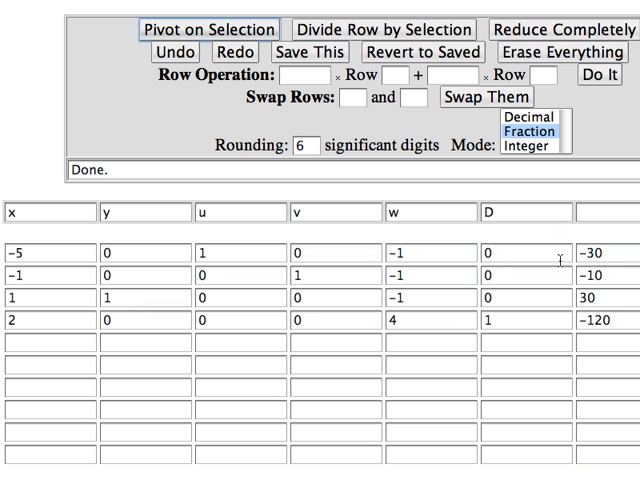
pyautogui.moveTo(610, 264)
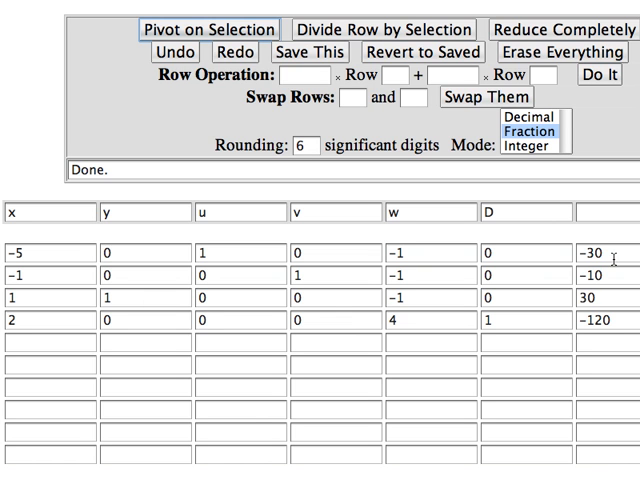
pyautogui.moveTo(420, 256)
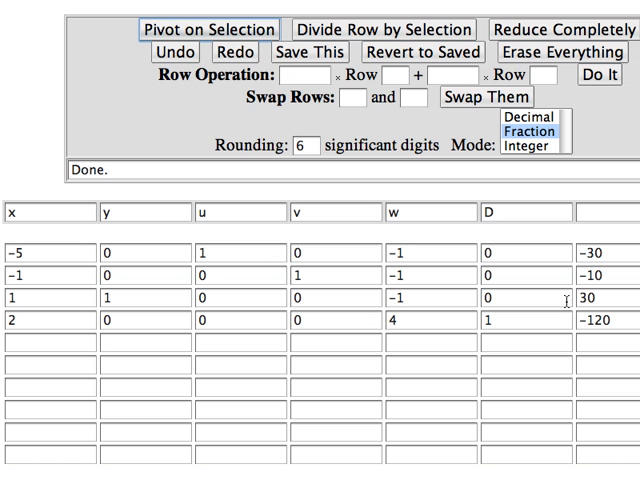
pyautogui.moveTo(412, 258)
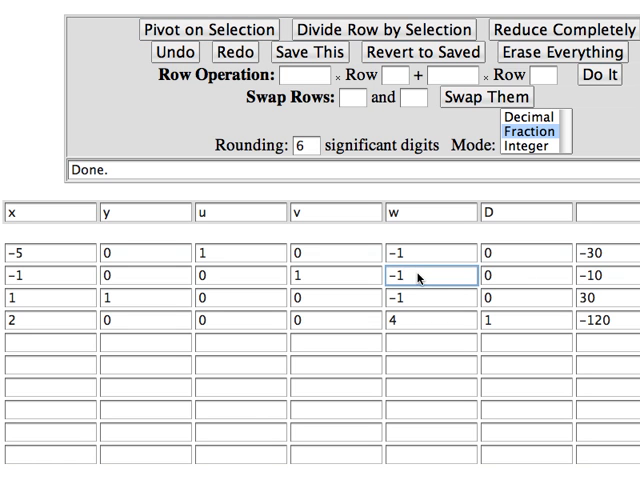
pyautogui.moveTo(412, 280)
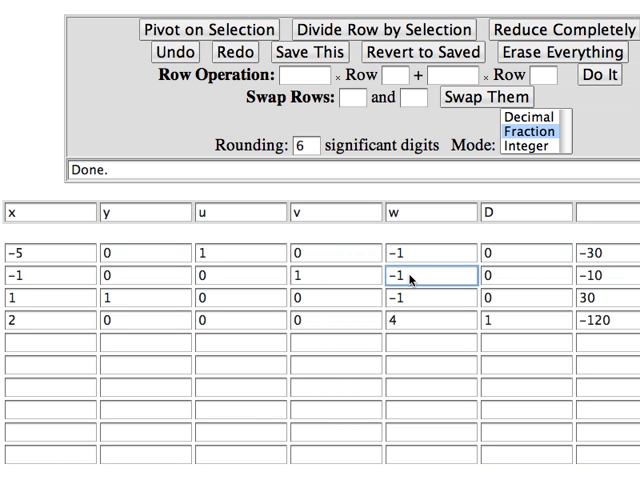
pyautogui.click(208, 28)
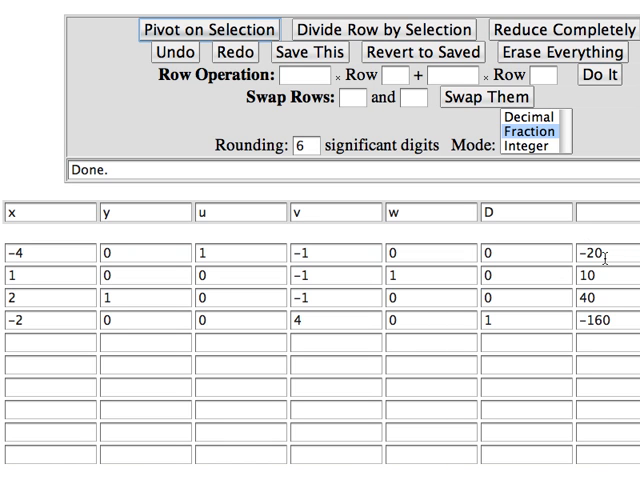
pyautogui.moveTo(334, 242)
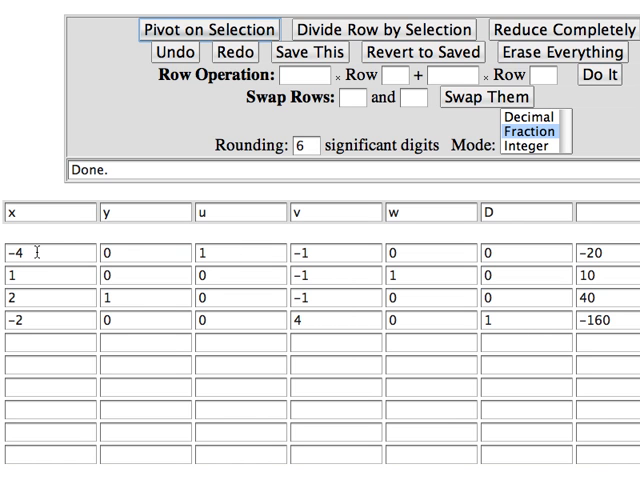
pyautogui.moveTo(280, 248)
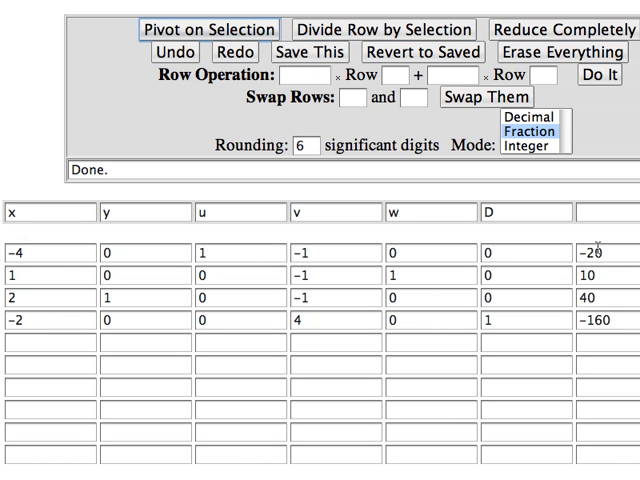
pyautogui.moveTo(600, 252)
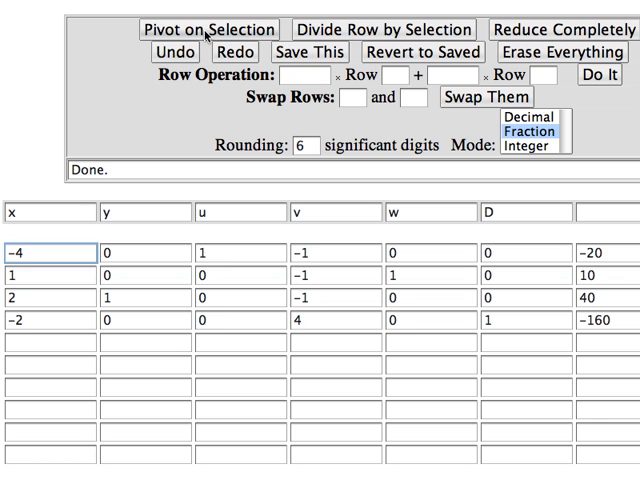
# Step: Pivot on the −4 in column x (right column 5, 5, 30, −150), then select the 1/4 in column u
pyautogui.click(216, 28)
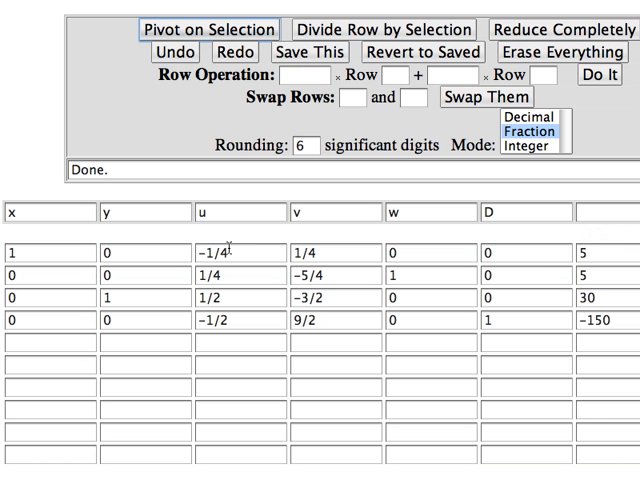
pyautogui.moveTo(596, 252)
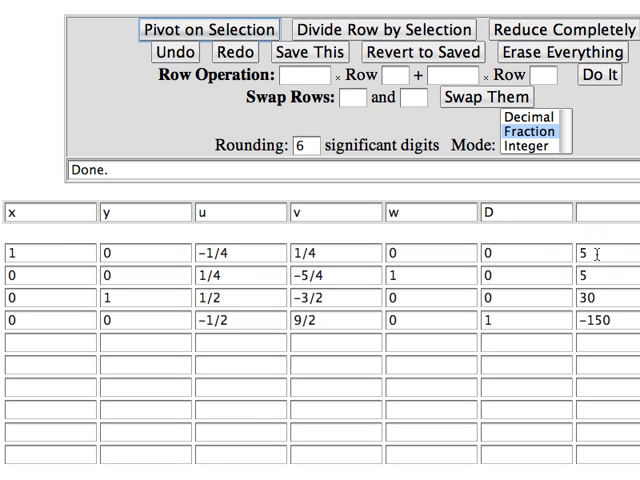
pyautogui.moveTo(520, 268)
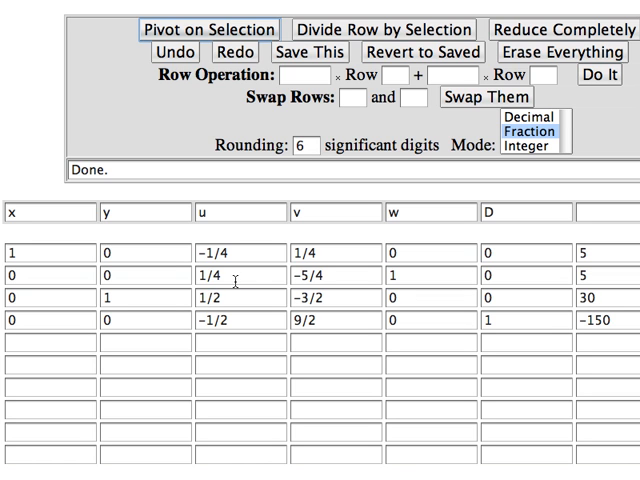
pyautogui.click(236, 276)
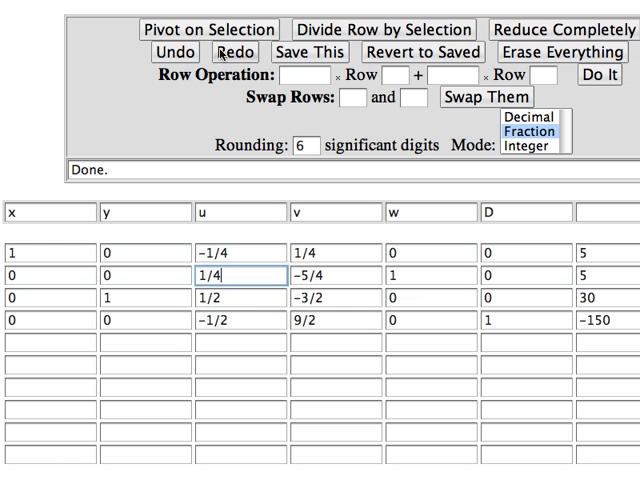
# Step: Pivot on the 1/4 in column u to reach the final tableau with right column 10, 20, 20, −140
pyautogui.click(208, 28)
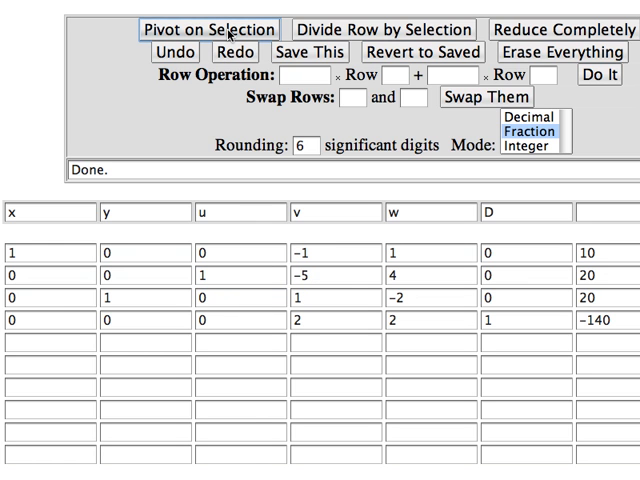
pyautogui.moveTo(410, 276)
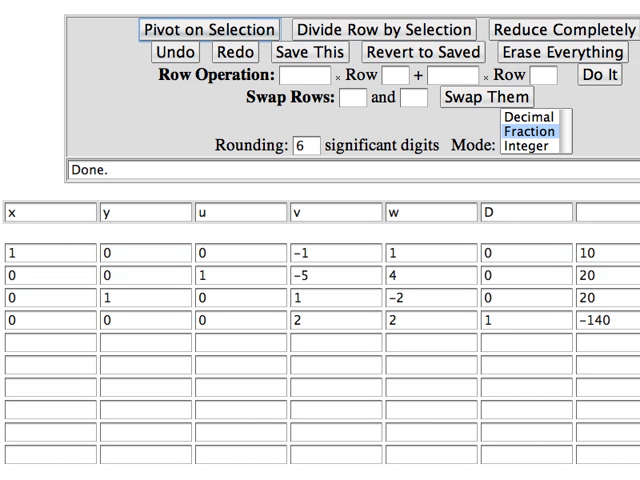
pyautogui.moveTo(538, 436)
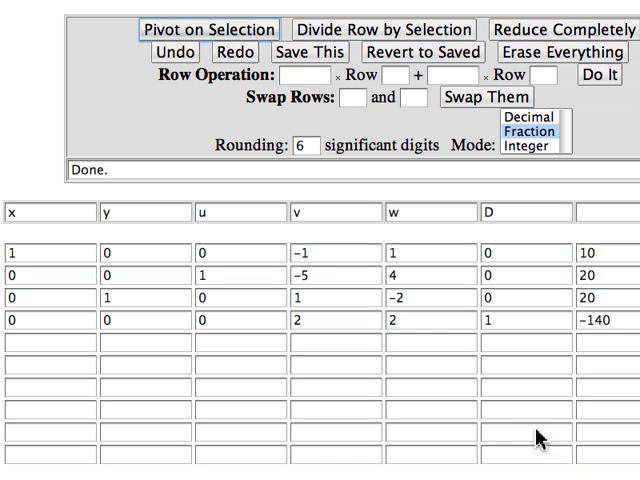
pyautogui.moveTo(308, 230)
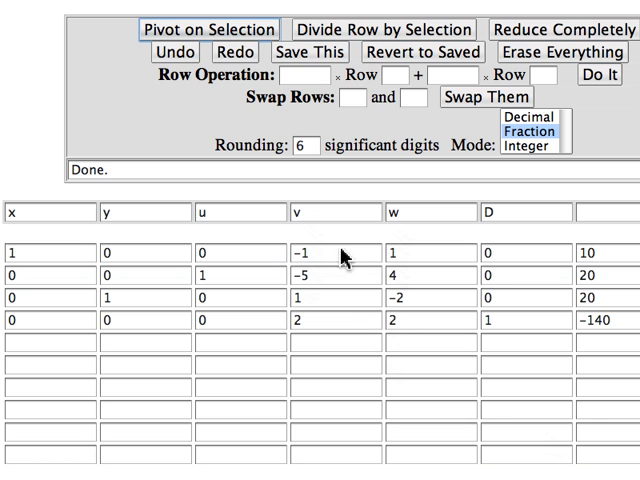
pyautogui.moveTo(390, 324)
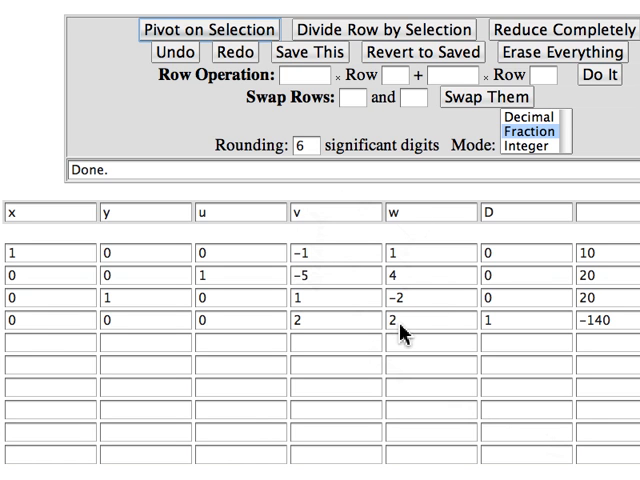
pyautogui.moveTo(296, 278)
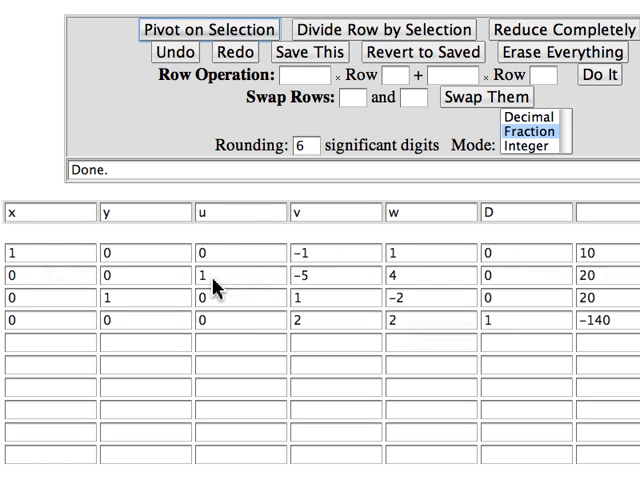
pyautogui.moveTo(590, 288)
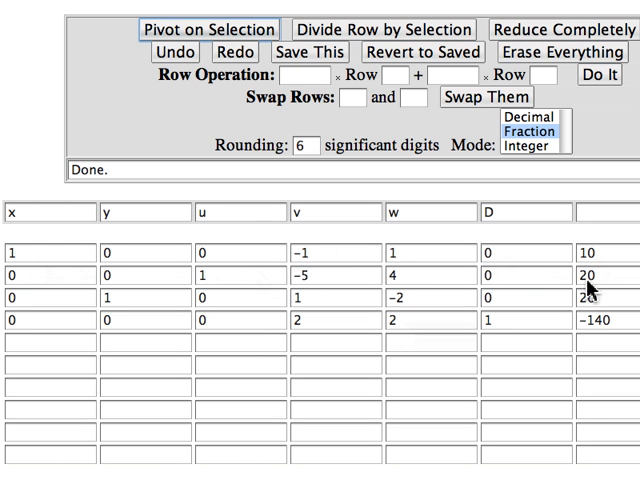
pyautogui.moveTo(270, 300)
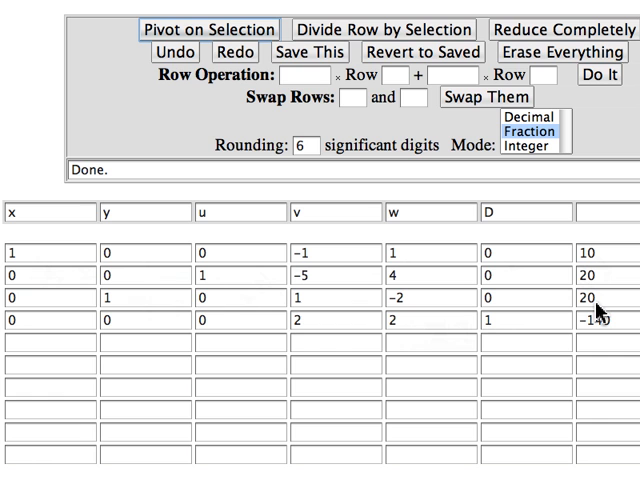
pyautogui.moveTo(104, 324)
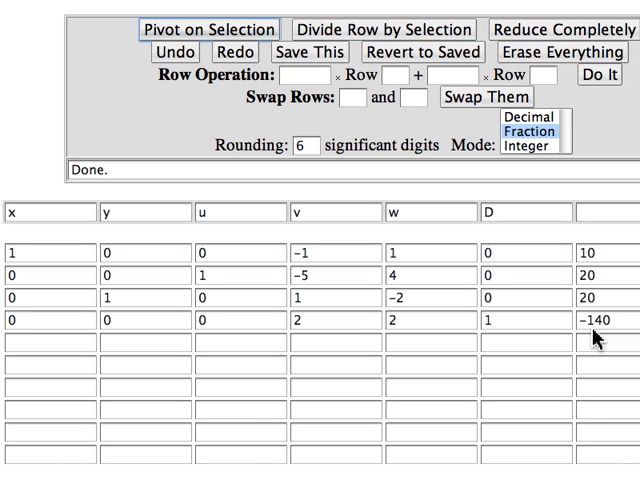
pyautogui.moveTo(628, 348)
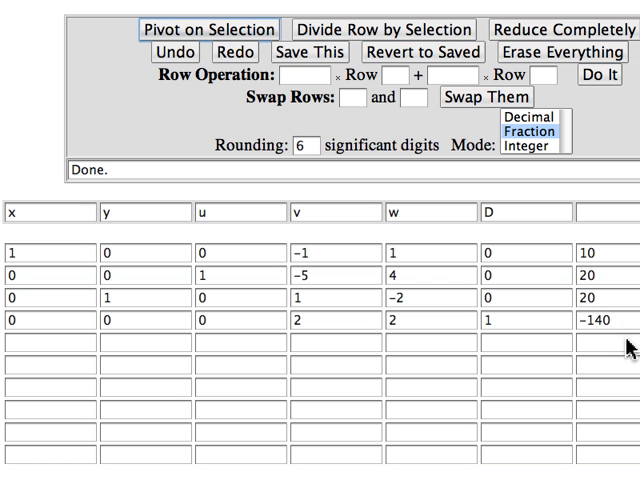